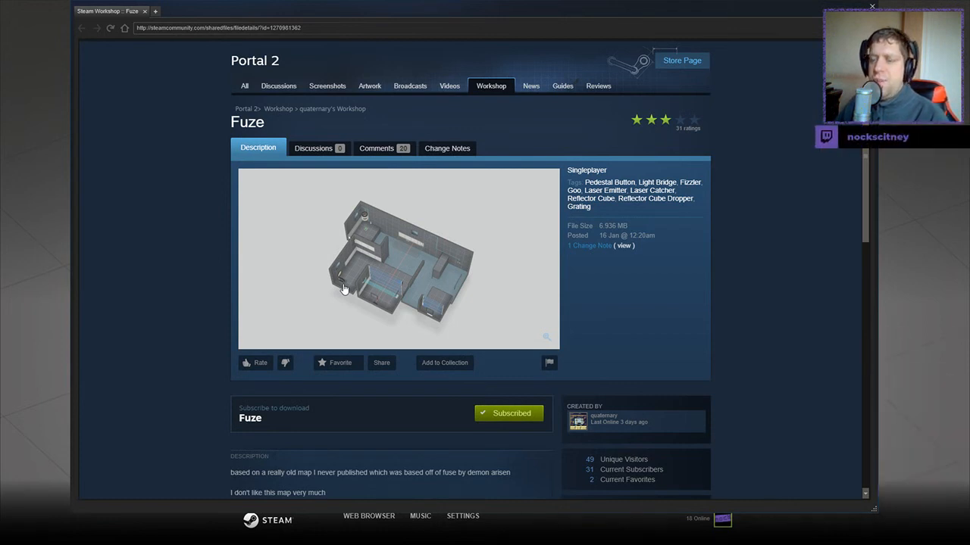
Select the Fuze chamber in My Queue and start playing it.
scroll("down", 3)
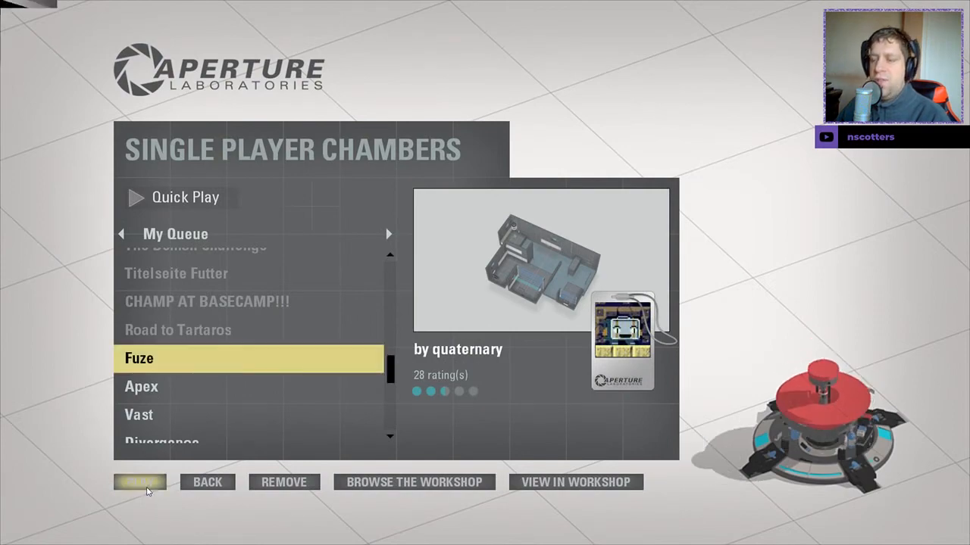
left_click(139, 482)
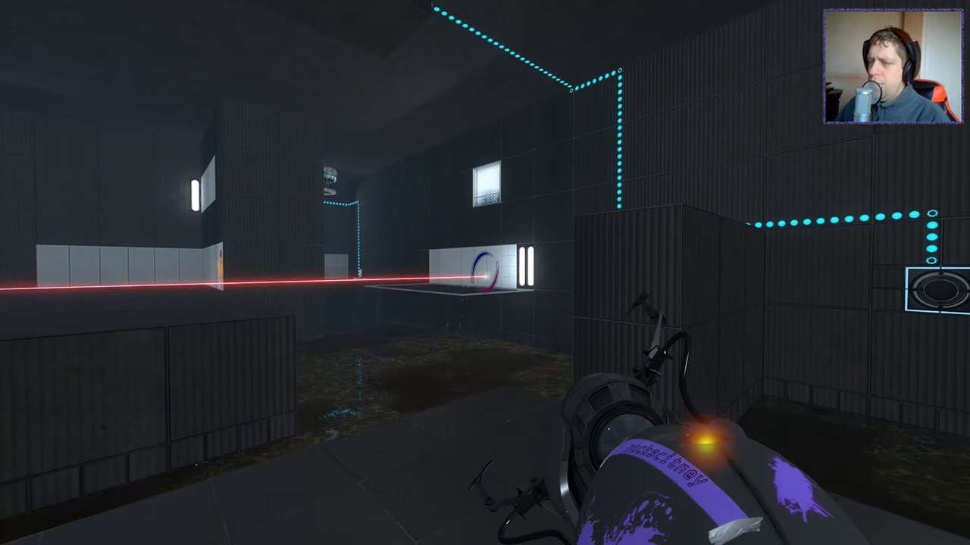
Shoot a first portal onto a distant wall near the red laser beam.
left_click(485, 273)
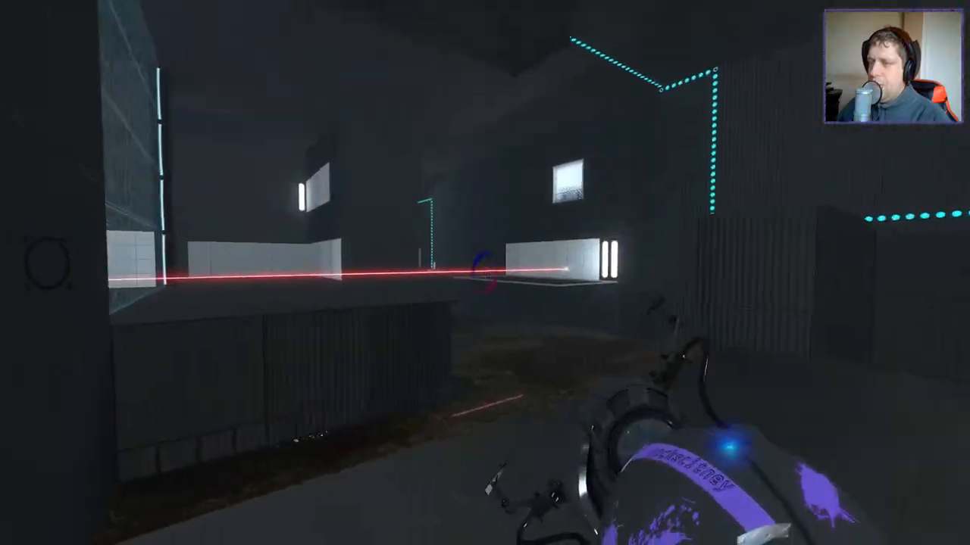
Place portals to cross into the far area and the end of the grated corridor.
left_click(485, 272)
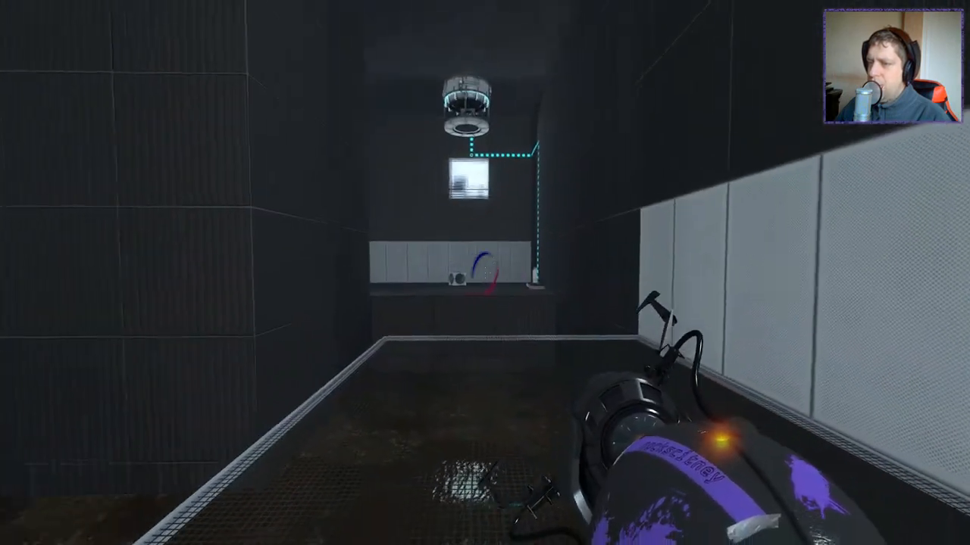
left_click(484, 273)
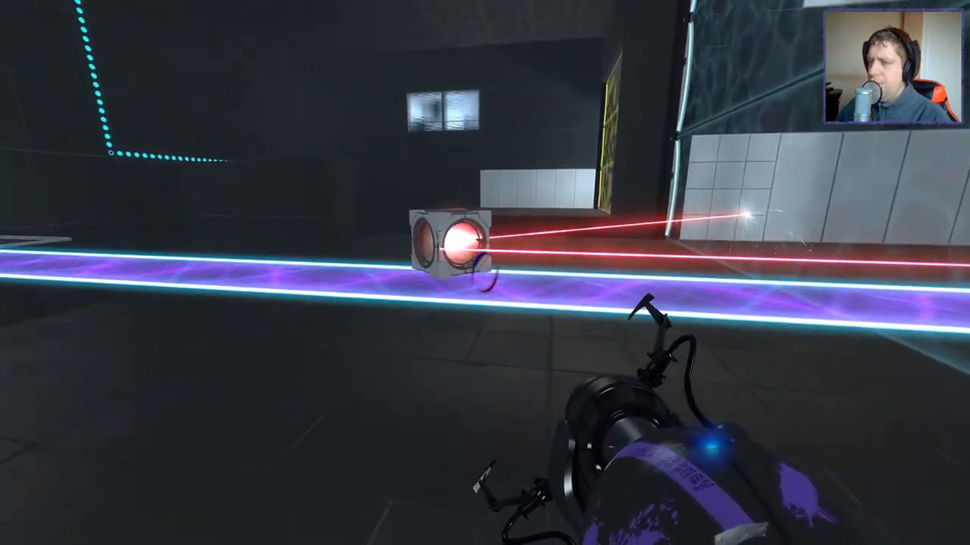
mouse_move(485, 273)
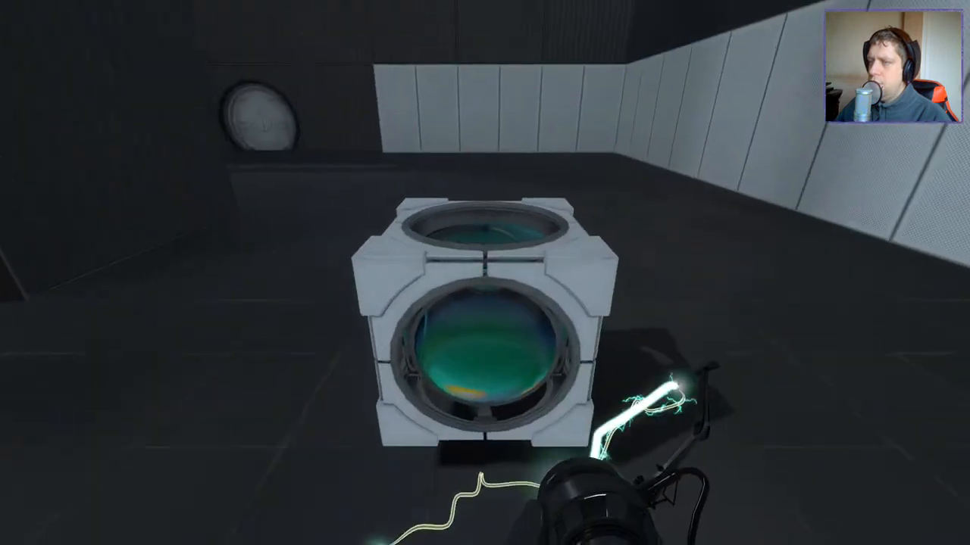
Pick up the reflector cube and shoot a portal near the laser room.
left_click(485, 273)
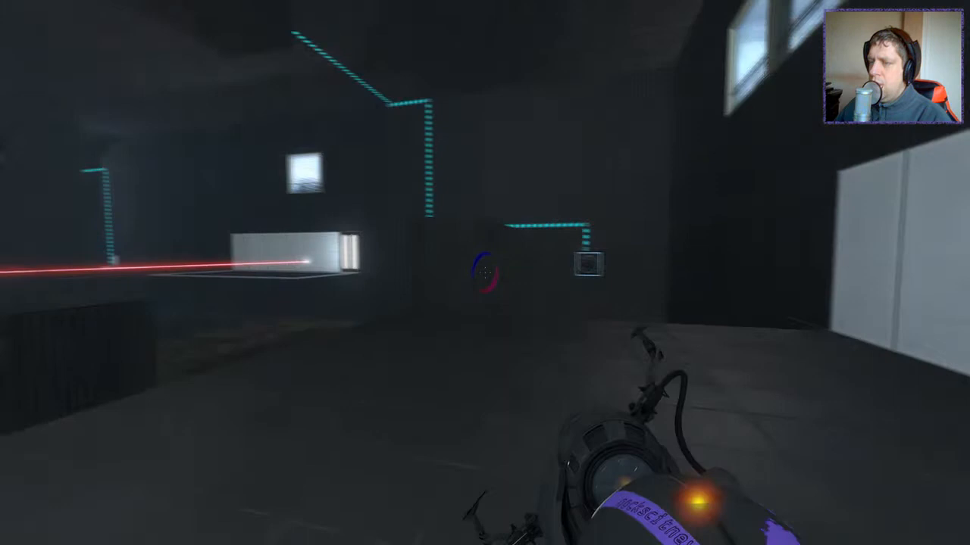
left_click(484, 273)
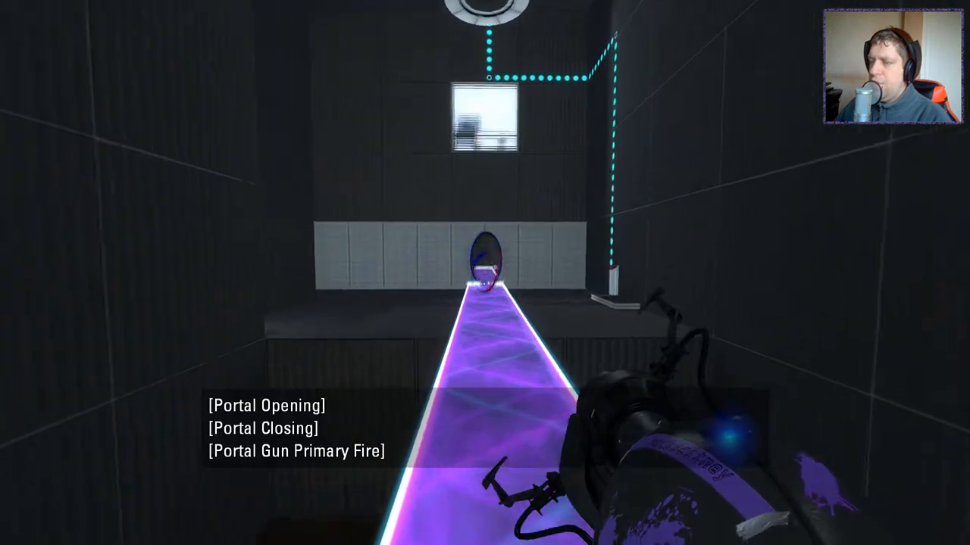
mouse_move(485, 227)
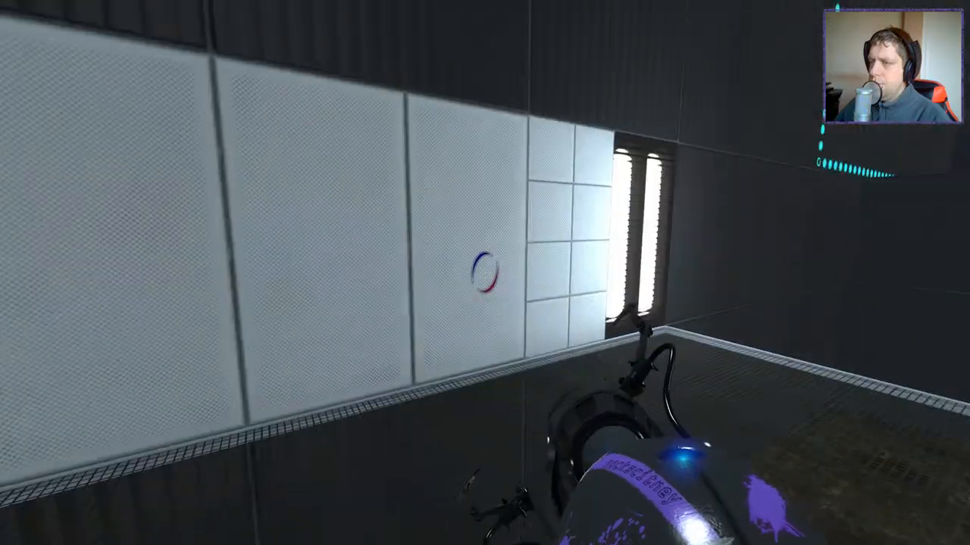
Route the laser through portals on the white wall panels toward the fizzler area.
left_click(484, 272)
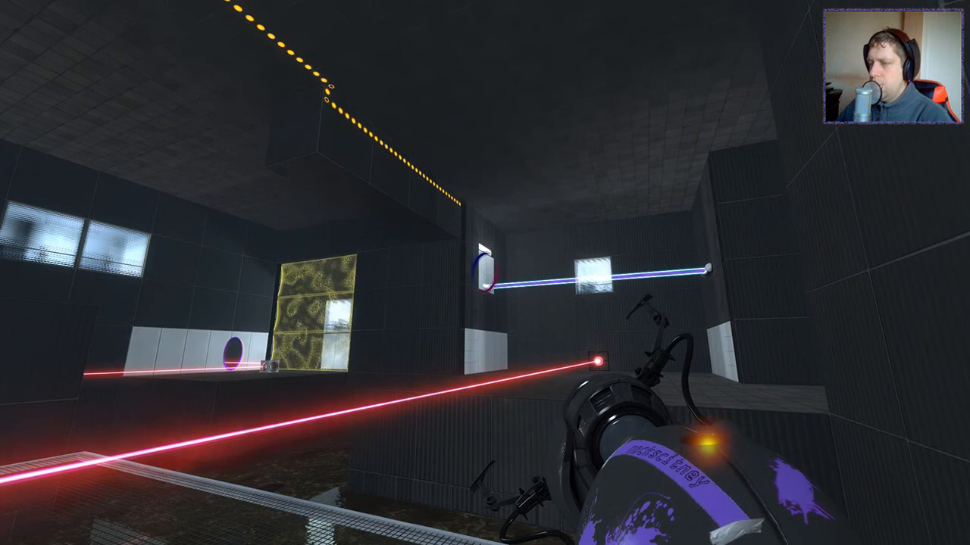
left_click(484, 273)
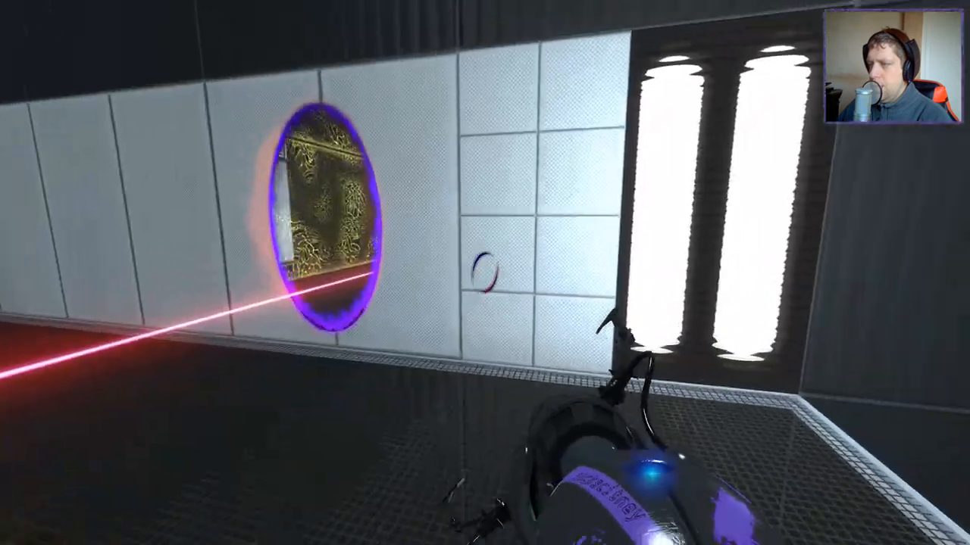
left_click(485, 273)
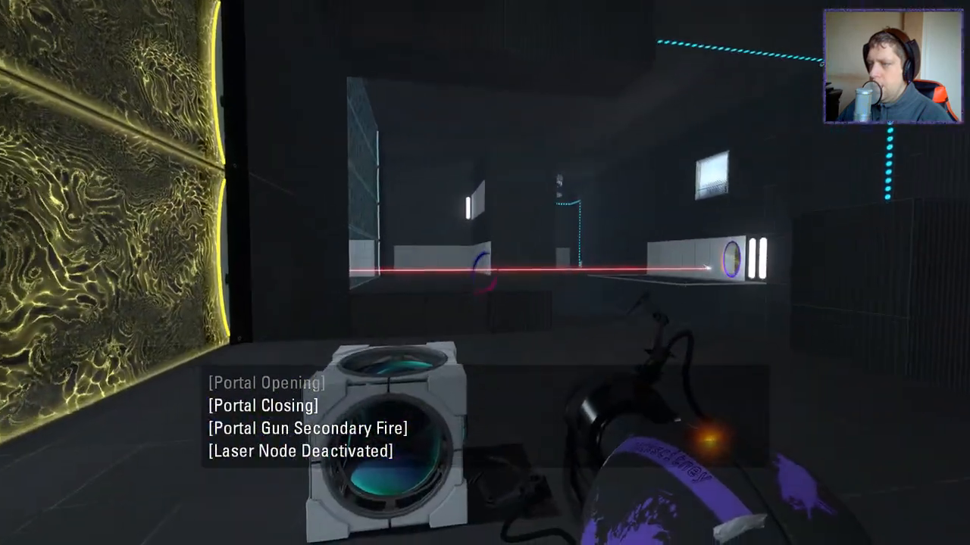